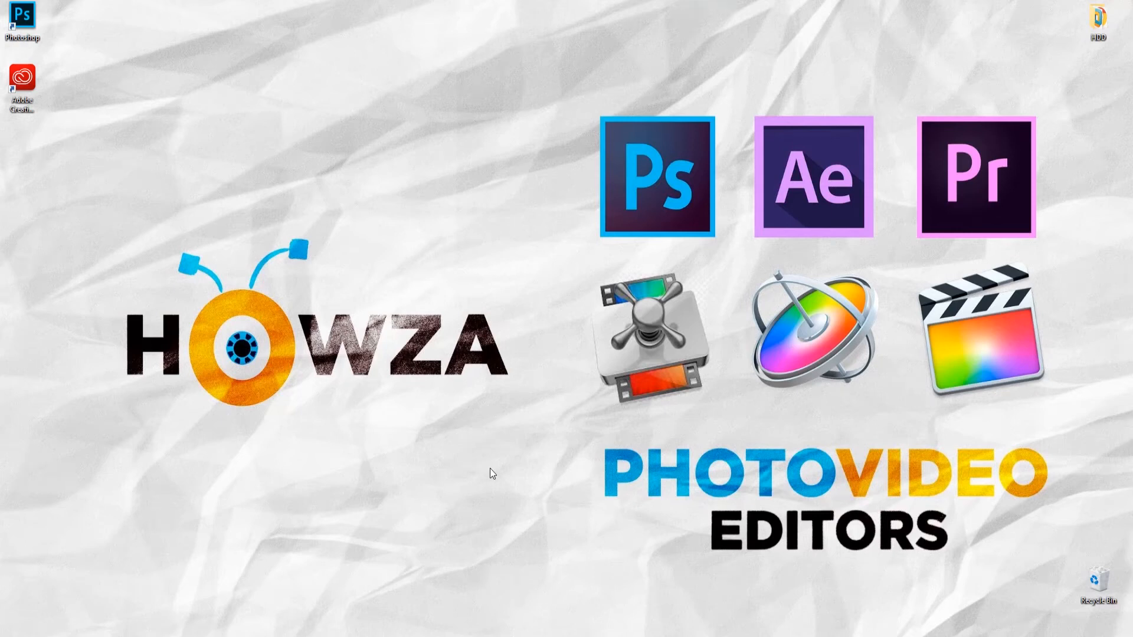
mouse_move(496, 524)
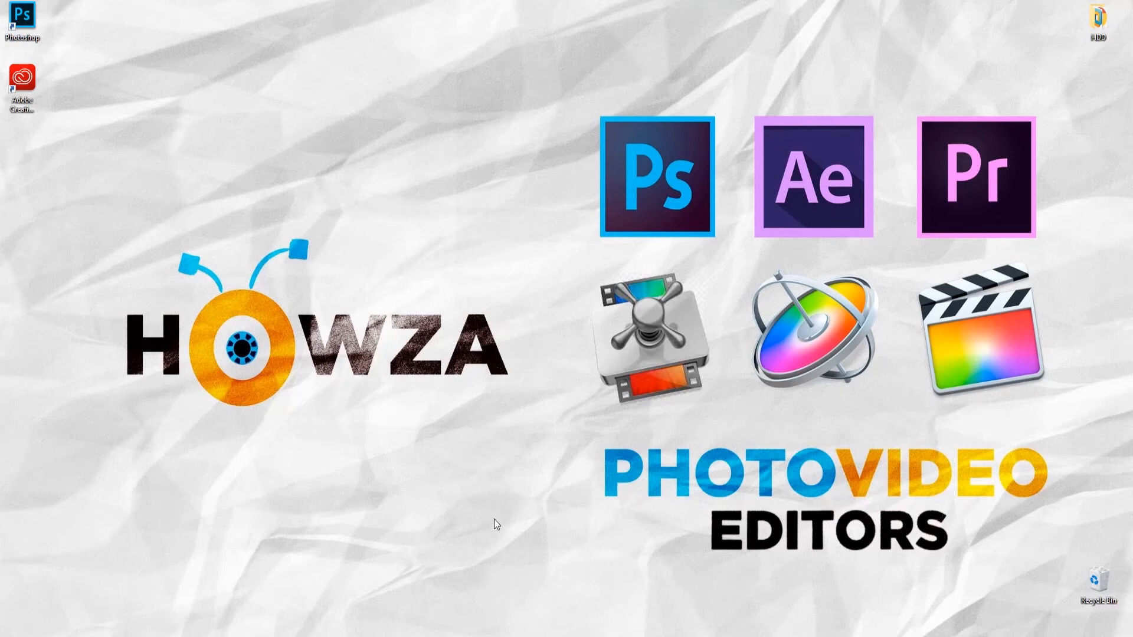
Step: Launch Adobe Photoshop from its desktop shortcut
double_click(20, 14)
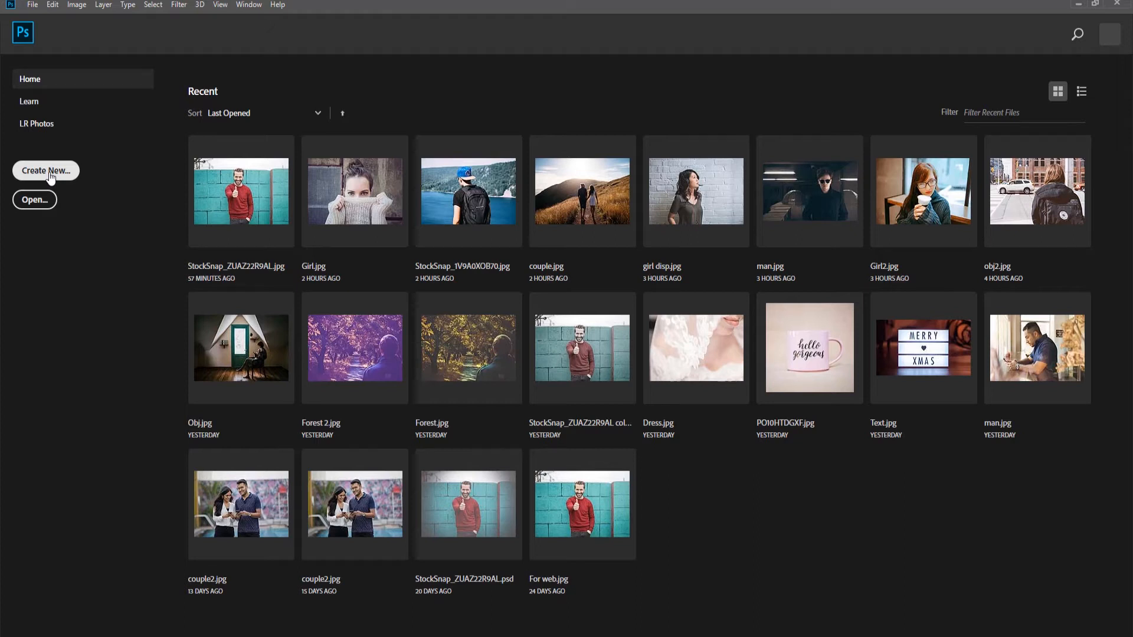
Step: Create a blank 1920×1080 px document with a white background, Untitled-1
click(46, 171)
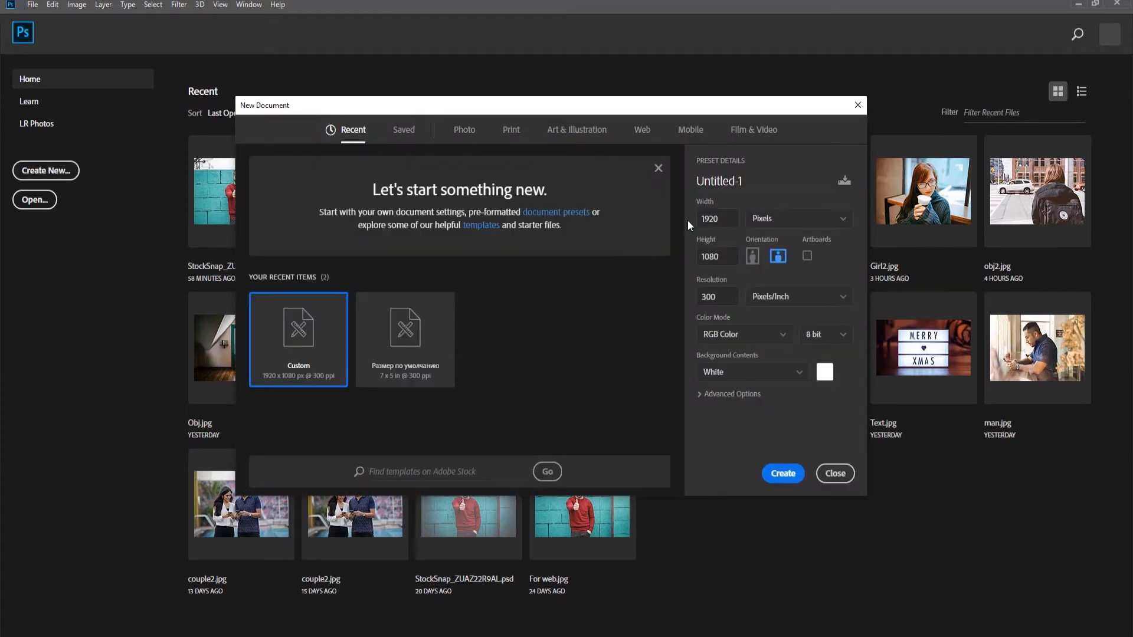
mouse_move(804, 439)
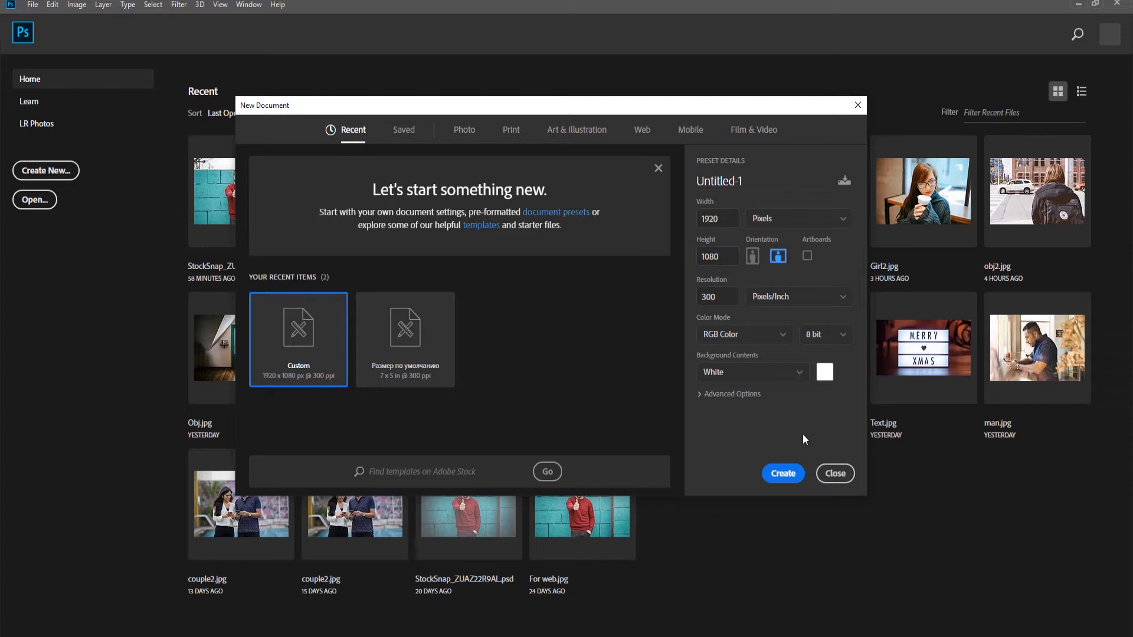
click(782, 473)
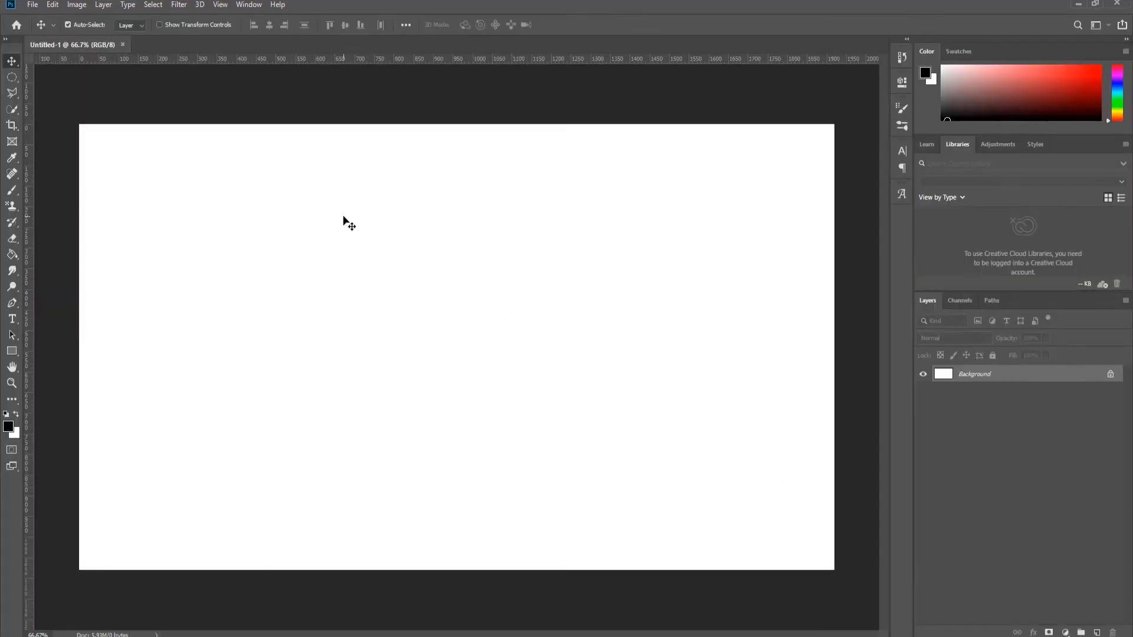
Step: Add a horizontal guide at position 100 px using View > New Guide
click(220, 5)
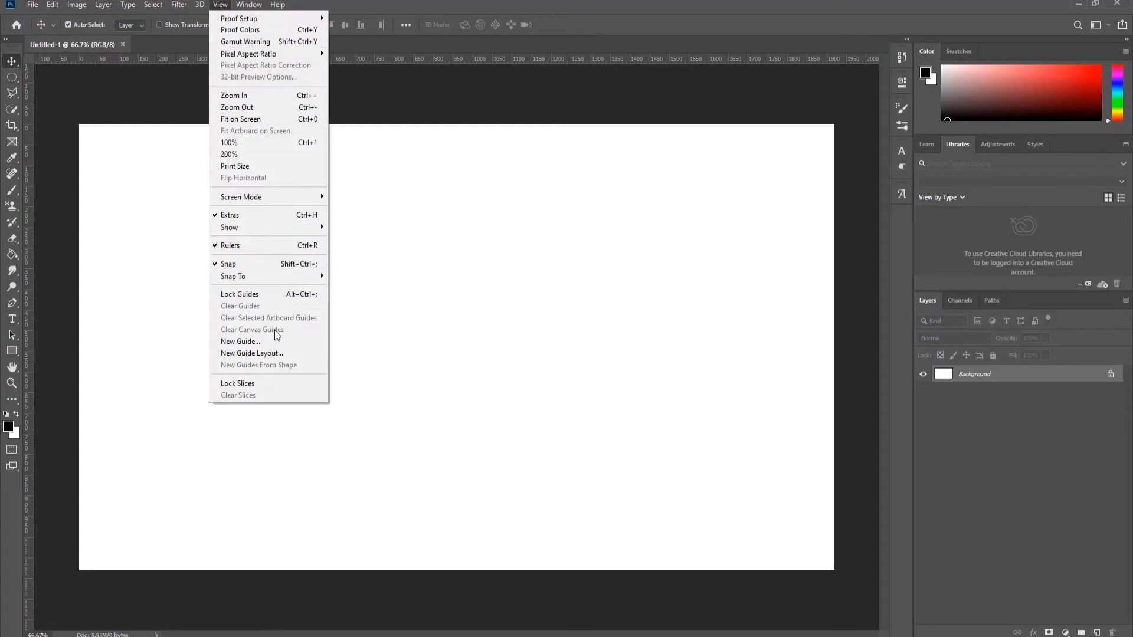
click(240, 341)
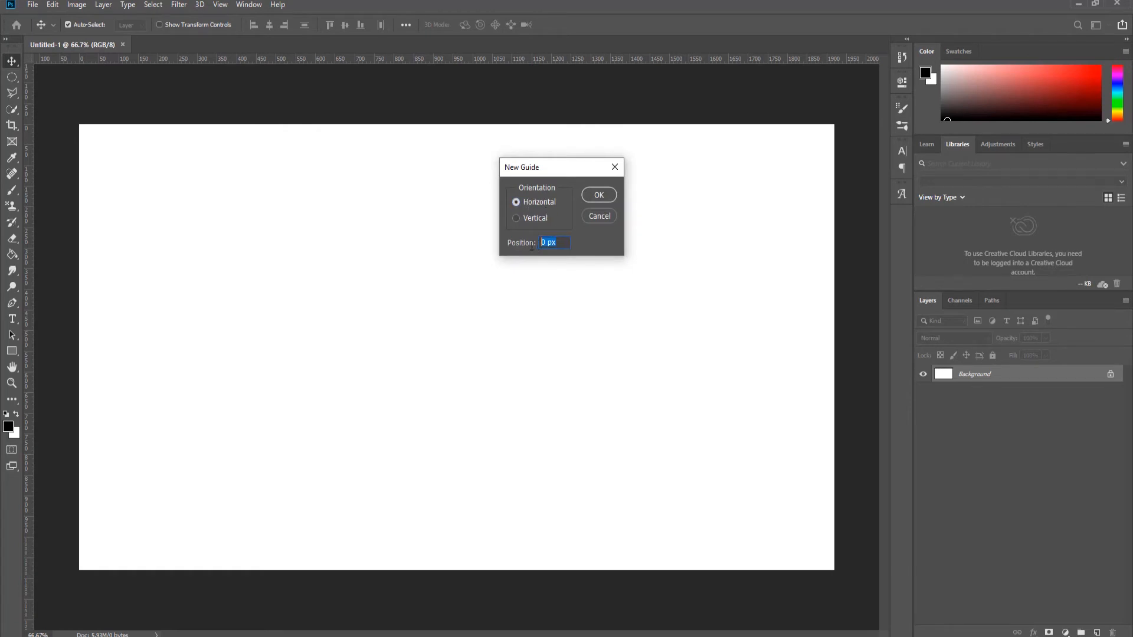
text(10)
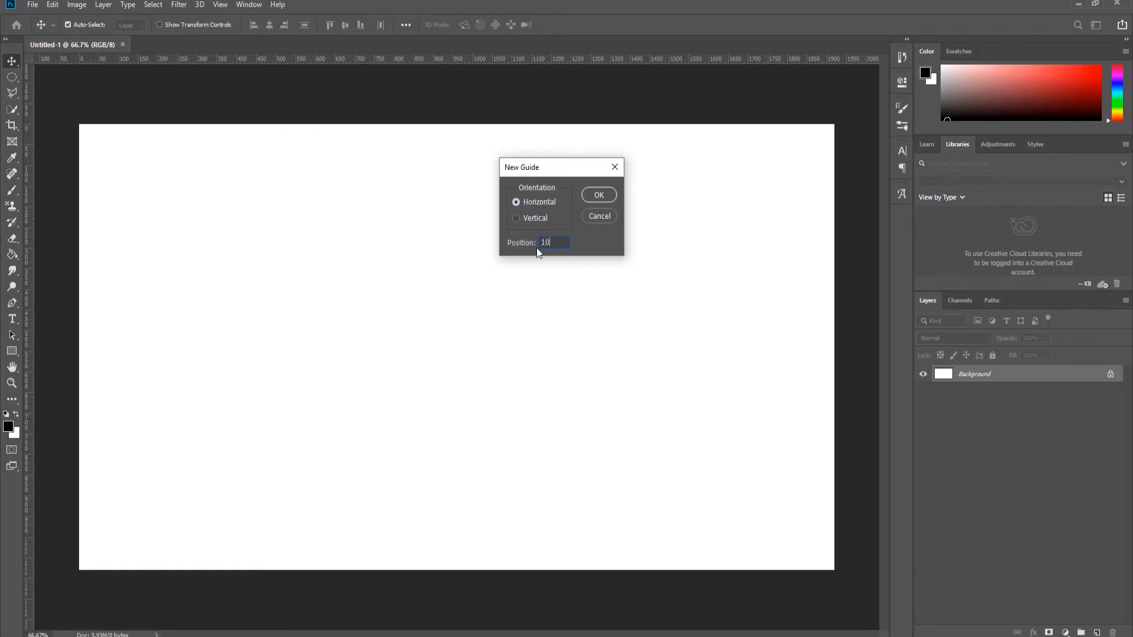
click(598, 194)
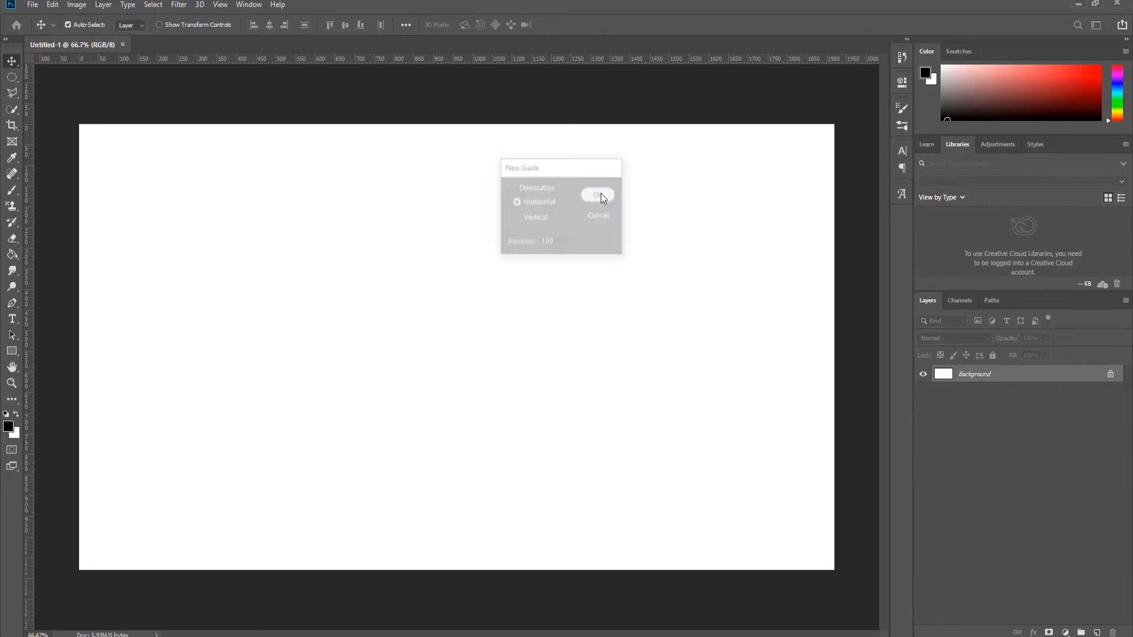
click(598, 196)
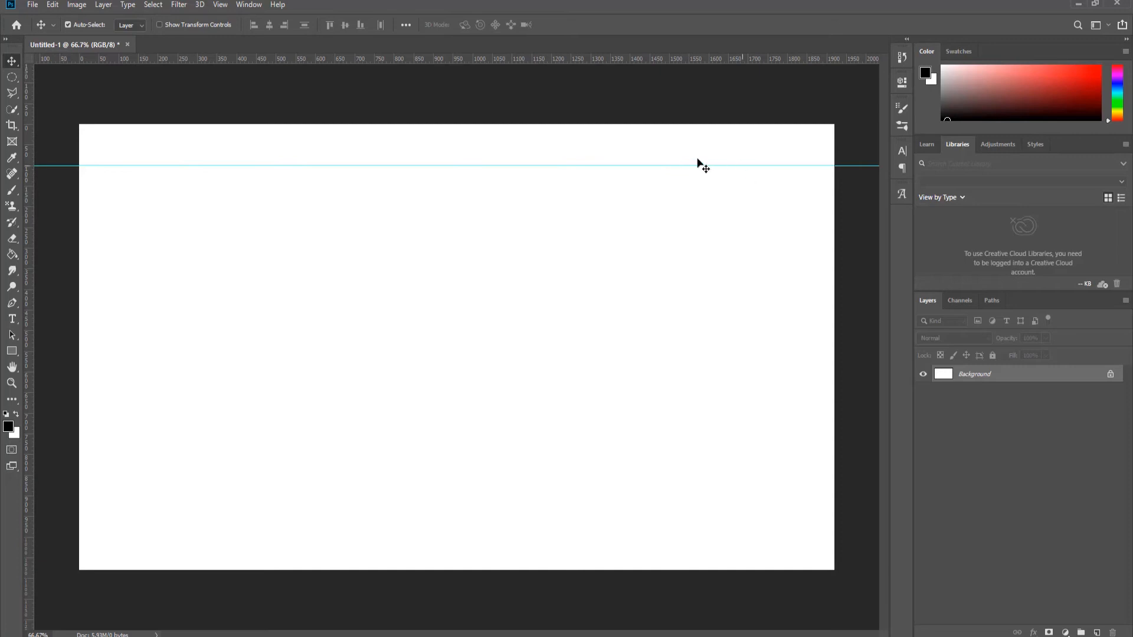
click(220, 4)
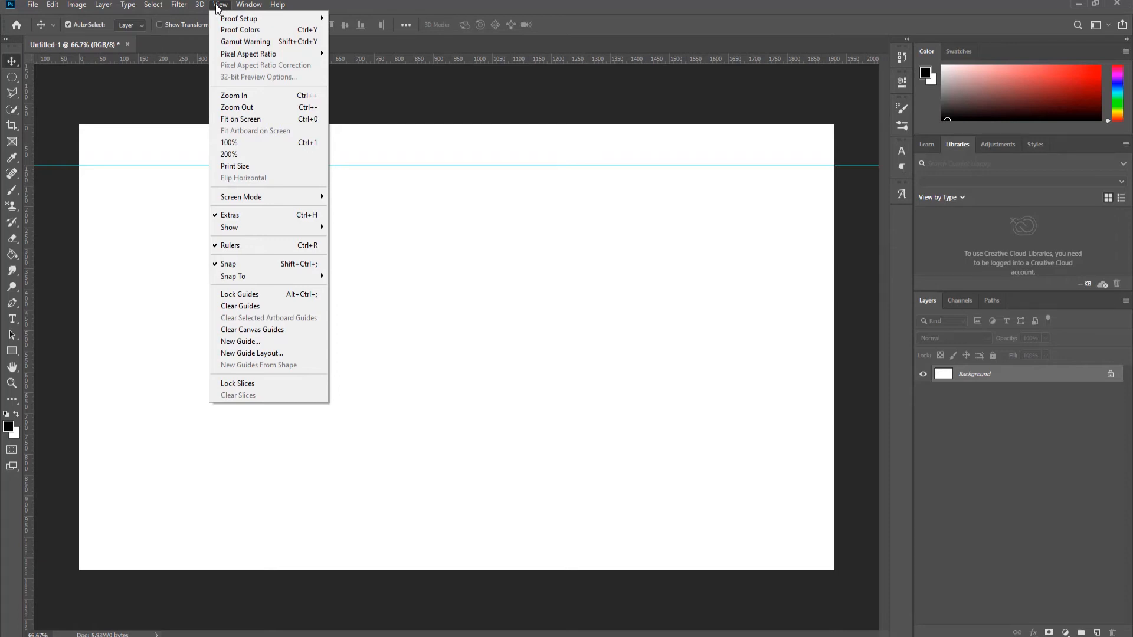
mouse_move(212, 34)
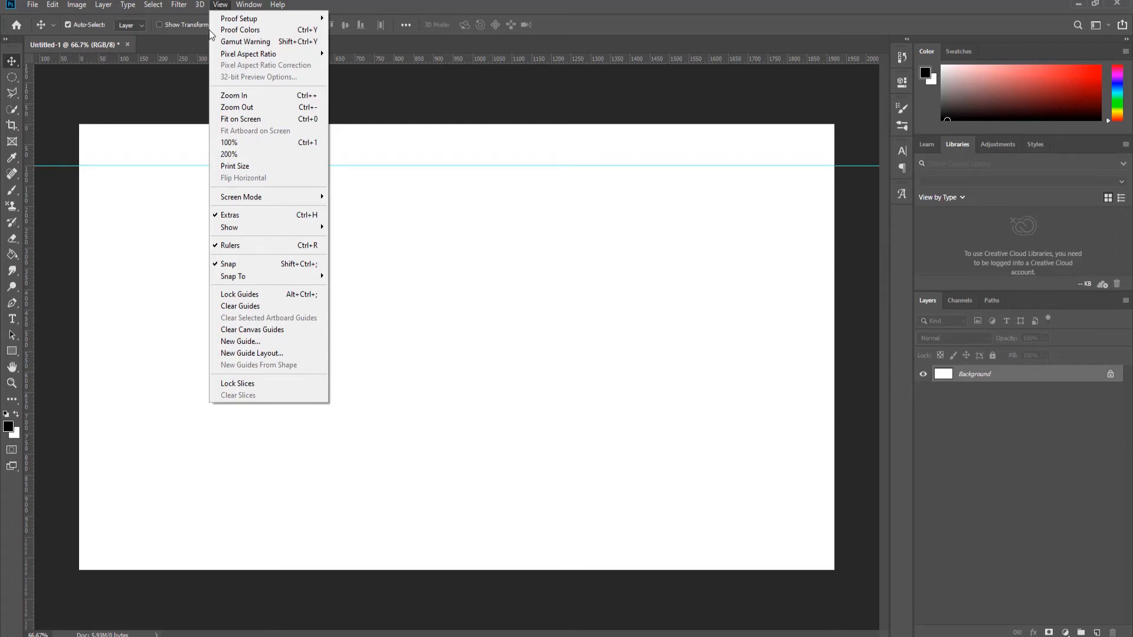
Step: Add a vertical guide at position 150 px through the New Guide dialog
click(241, 341)
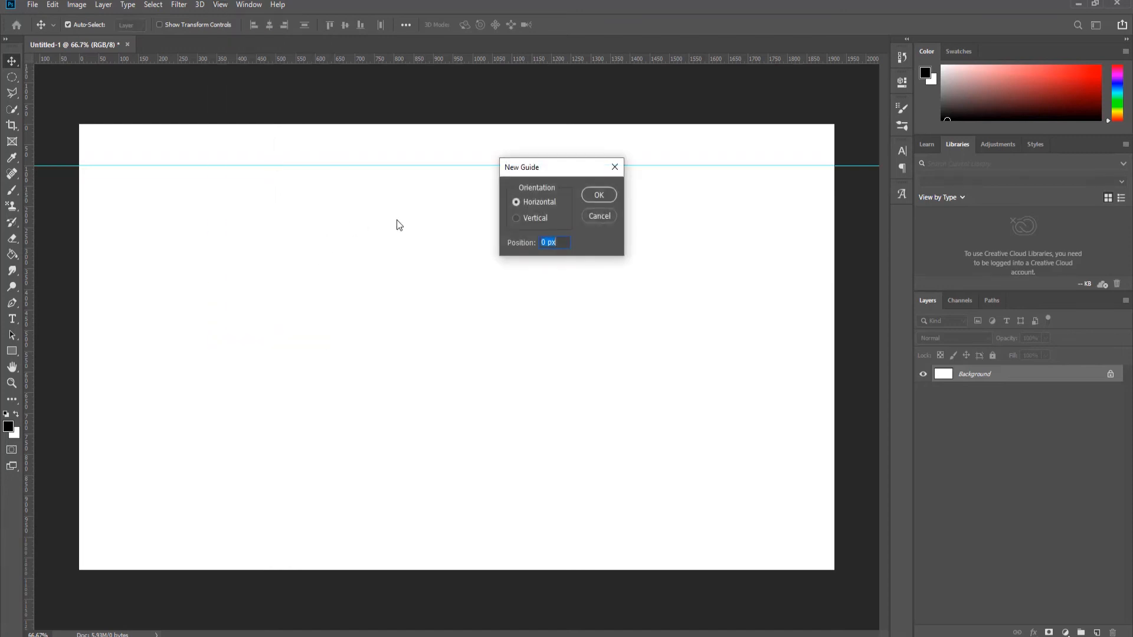
click(517, 219)
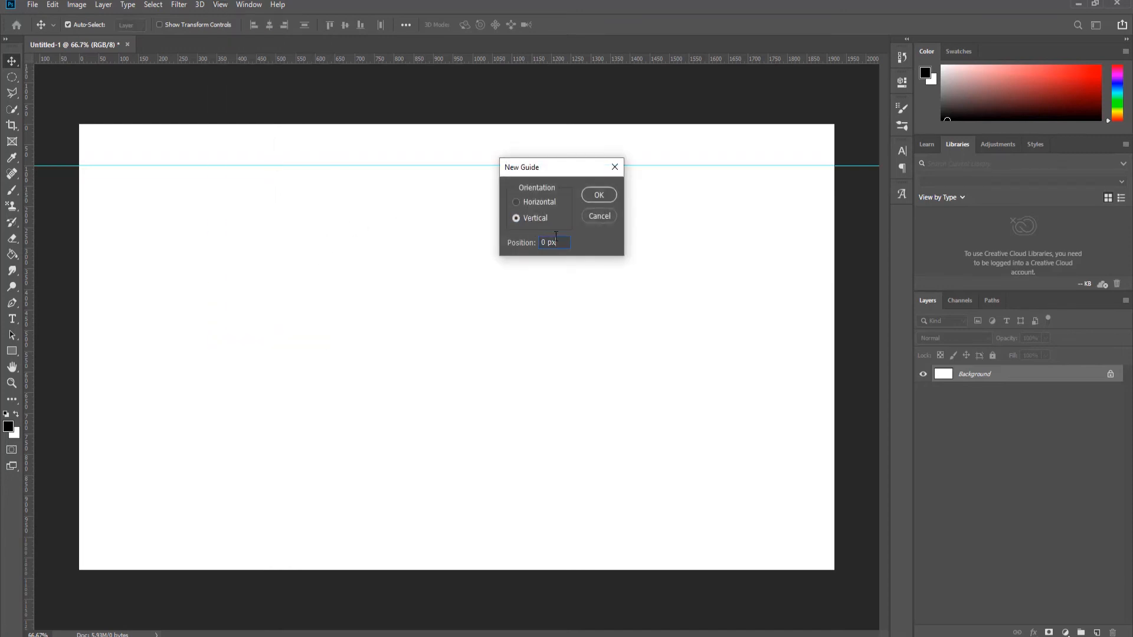
text(1)
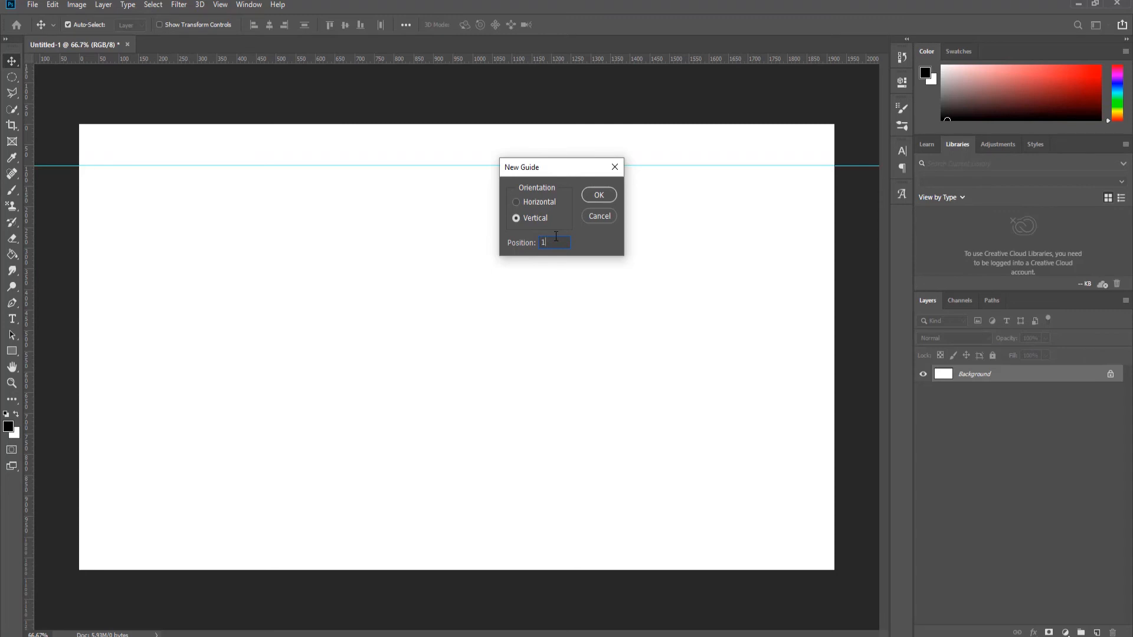
text(150)
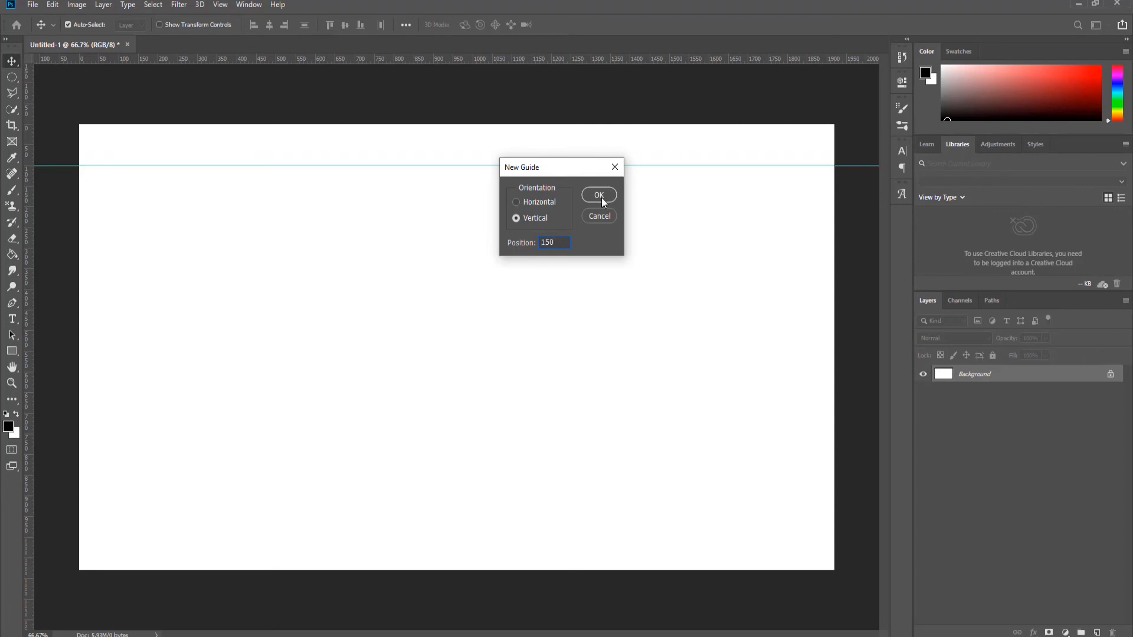
click(598, 195)
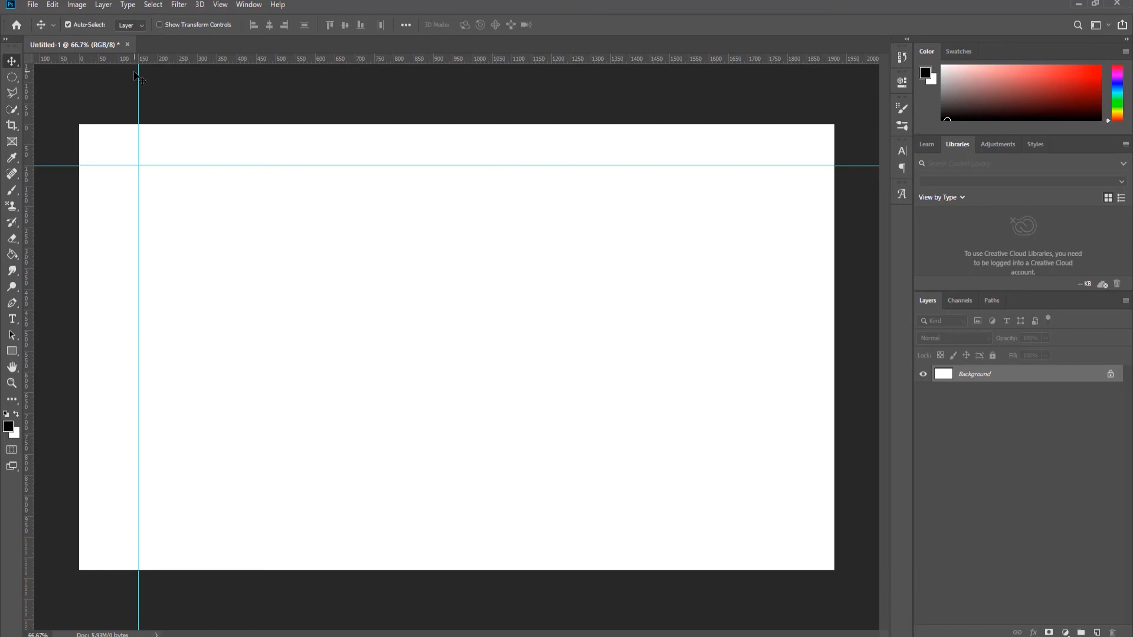